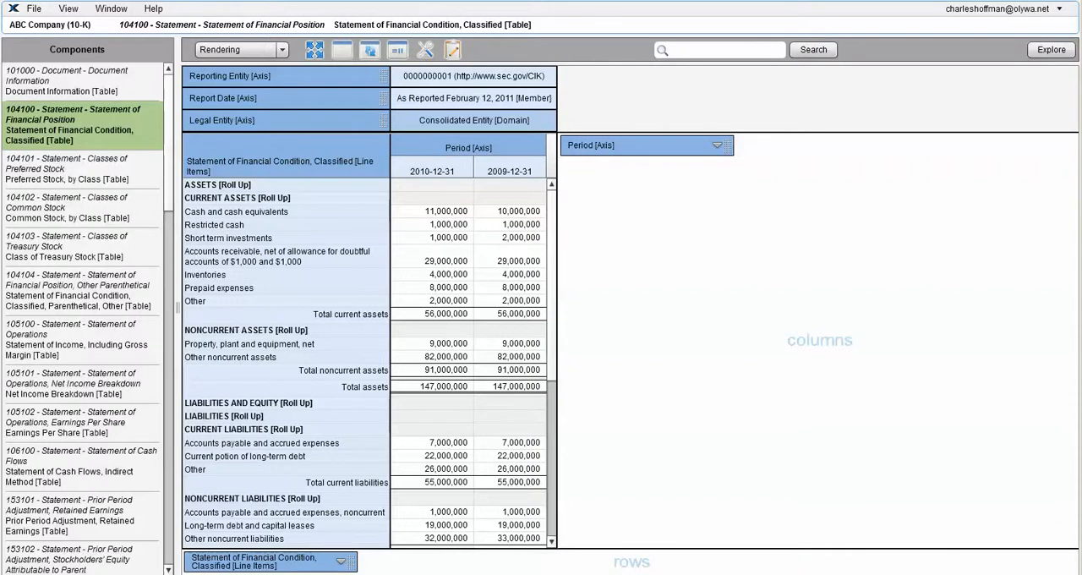
Pivot the Period axis into rows, then move it back into the columns
{"action": "left_click", "coordinate": [230, 75]}
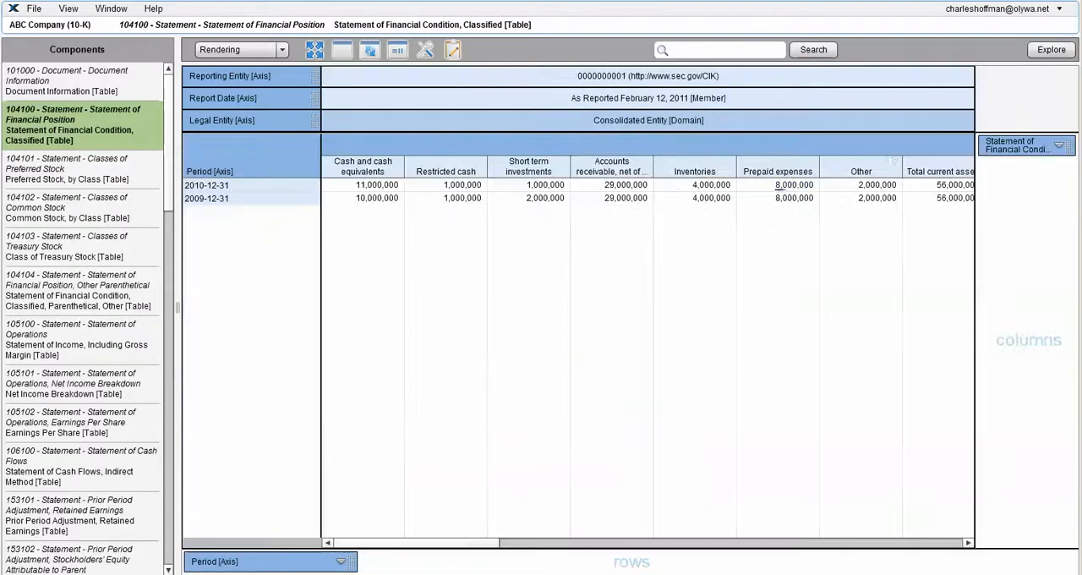
{"action": "left_click_drag", "start_coordinate": [1022, 144], "coordinate": [507, 500]}
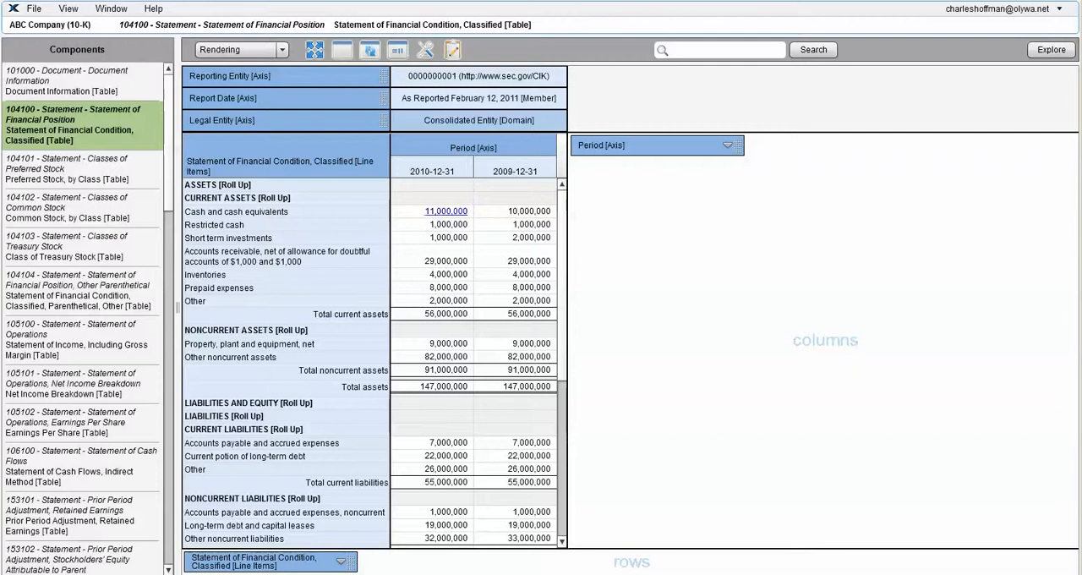
View the 11,000,000 Cash and cash equivalents fact's properties and its report element definition
{"action": "left_click", "coordinate": [446, 210]}
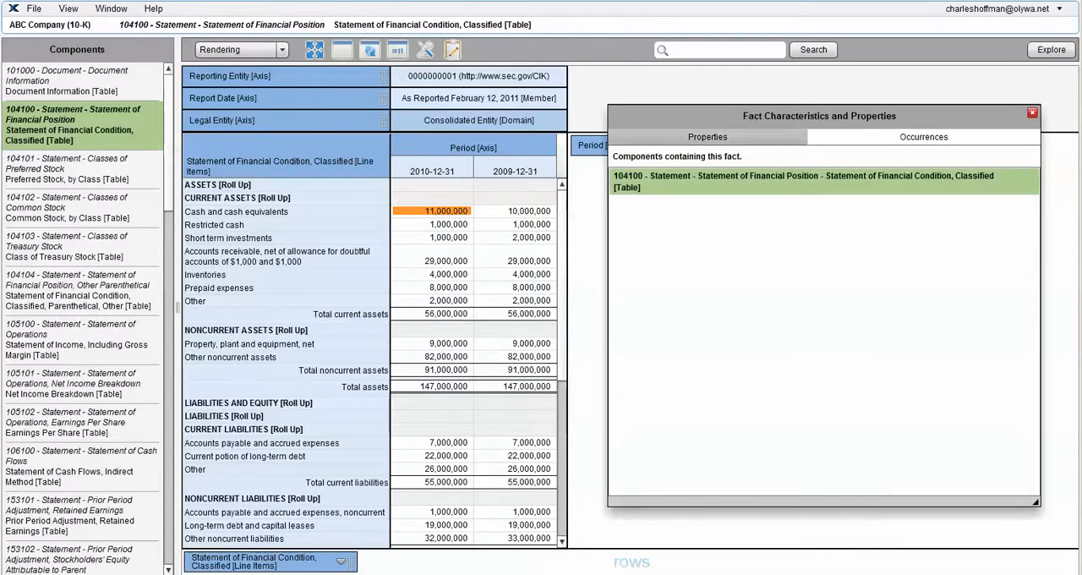
{"action": "left_click", "coordinate": [707, 135]}
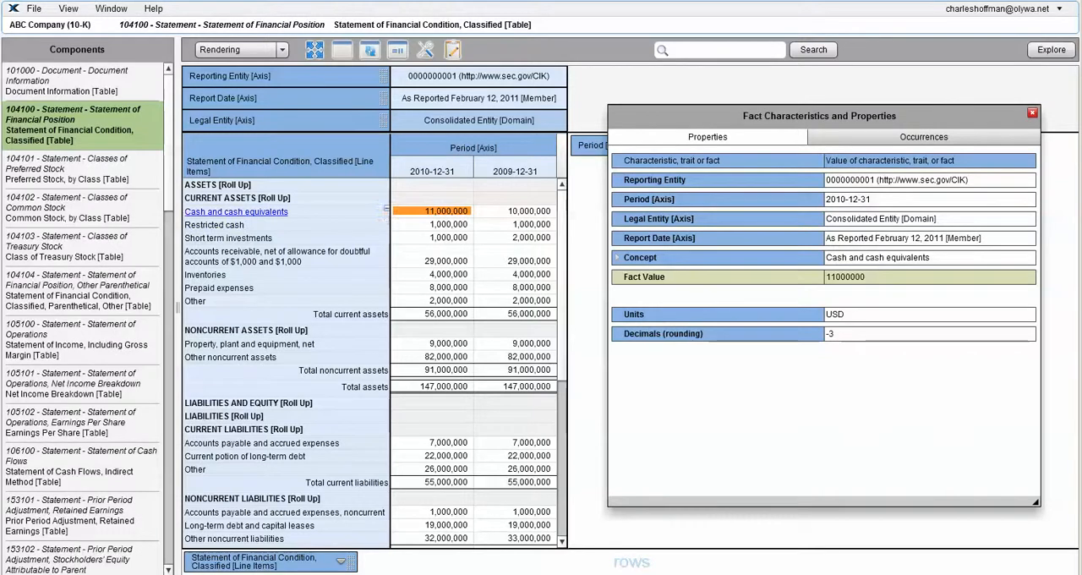
{"action": "left_click", "coordinate": [237, 212]}
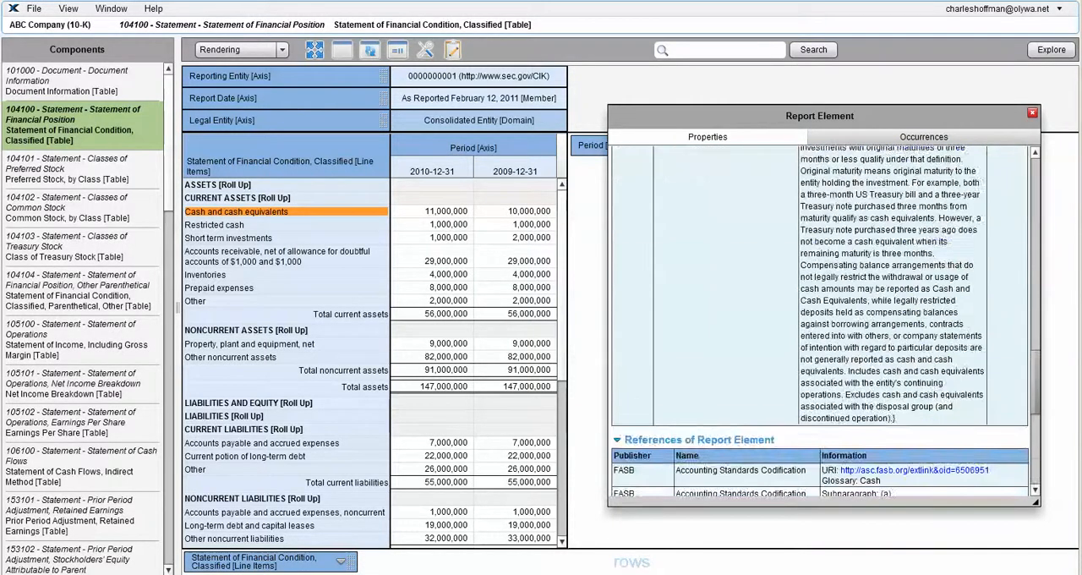
Show Total assets' report element details and the two components where Assets occurs
{"action": "left_click", "coordinate": [706, 136]}
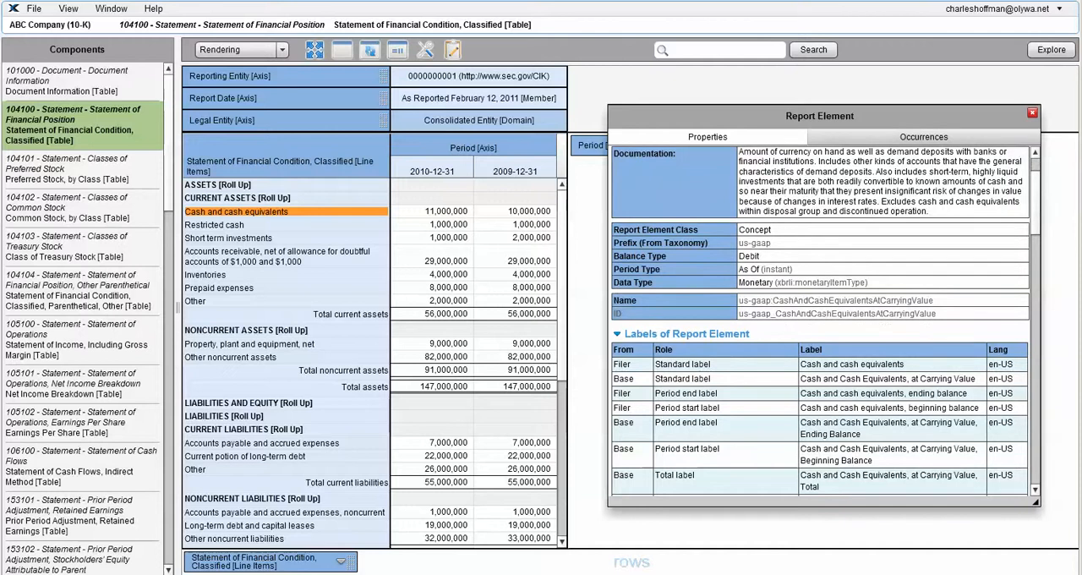
{"action": "left_click", "coordinate": [350, 387]}
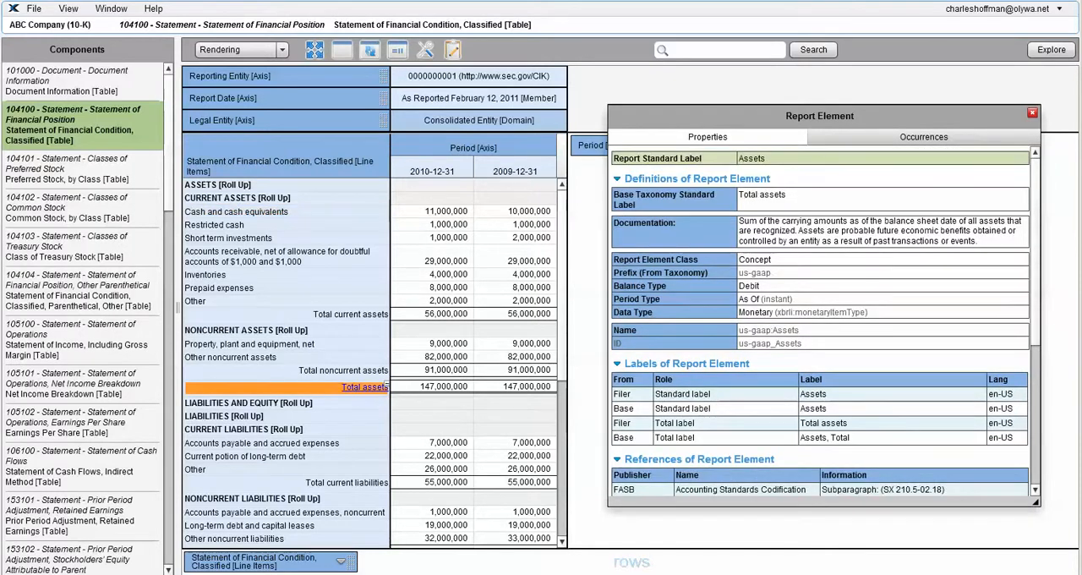
{"action": "left_click", "coordinate": [922, 135]}
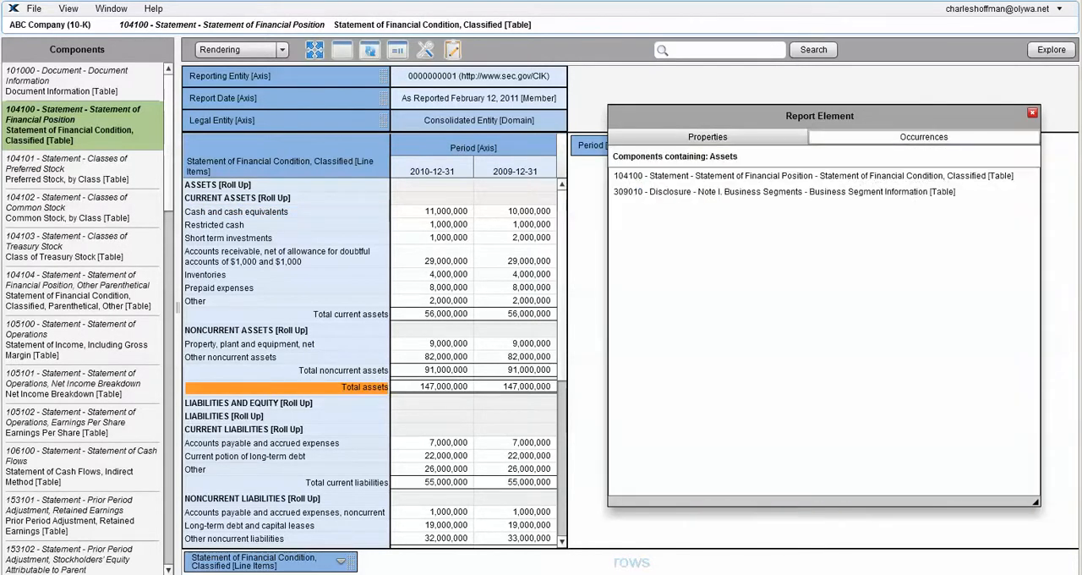
Jump to the Business Segments disclosure via occurrence 309010, return to 104100, and close Report Element
{"action": "left_click", "coordinate": [811, 176]}
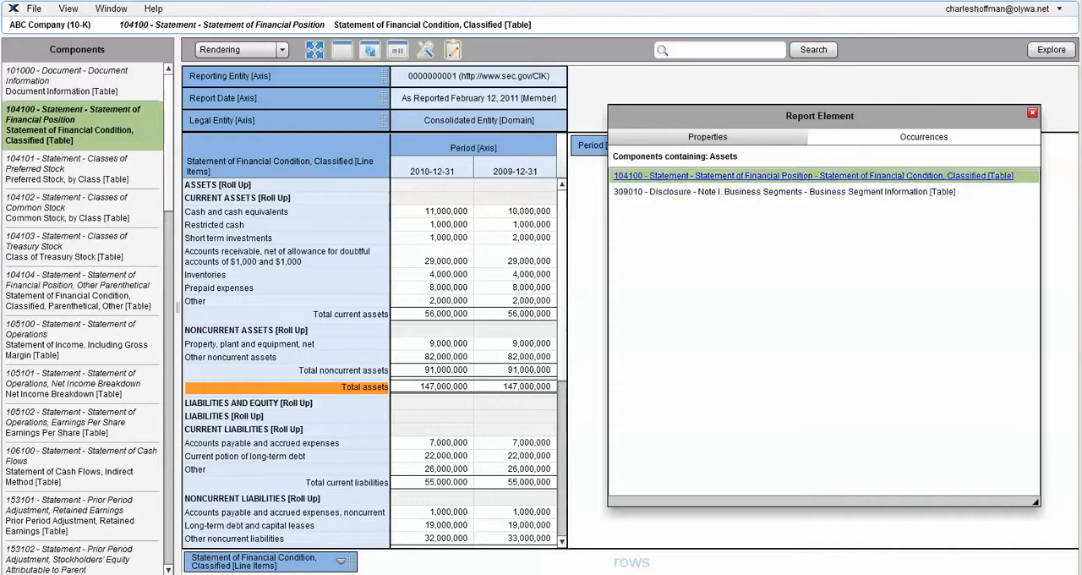
{"action": "left_click", "coordinate": [781, 191]}
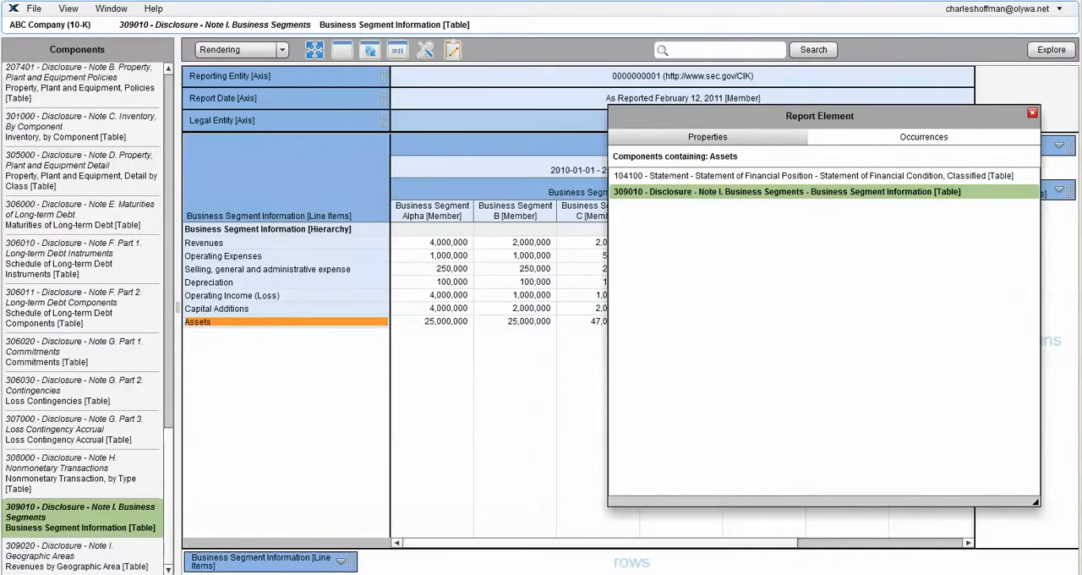
{"action": "left_click", "coordinate": [807, 176]}
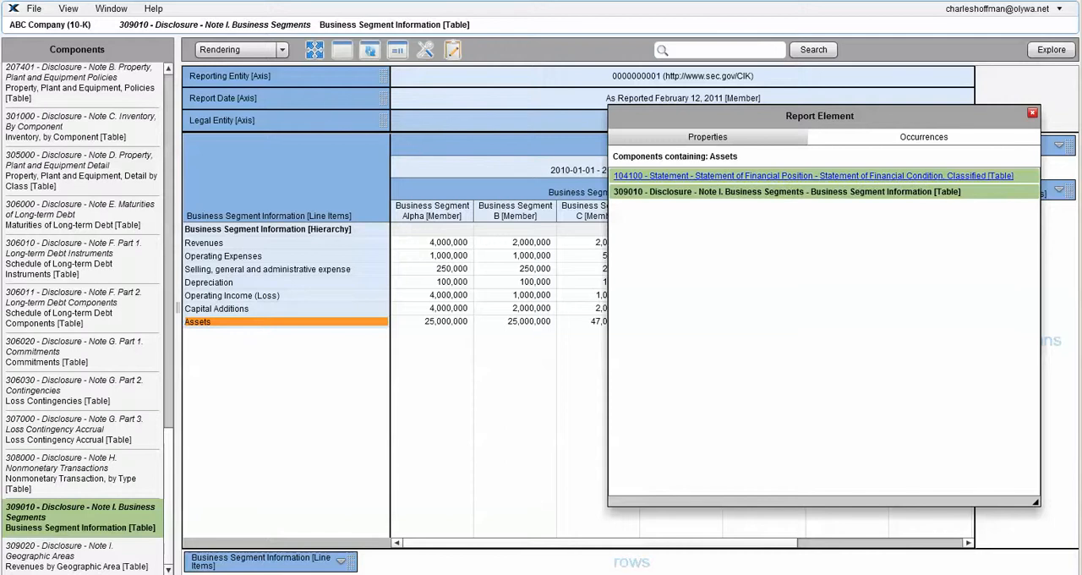
{"action": "left_click", "coordinate": [815, 176]}
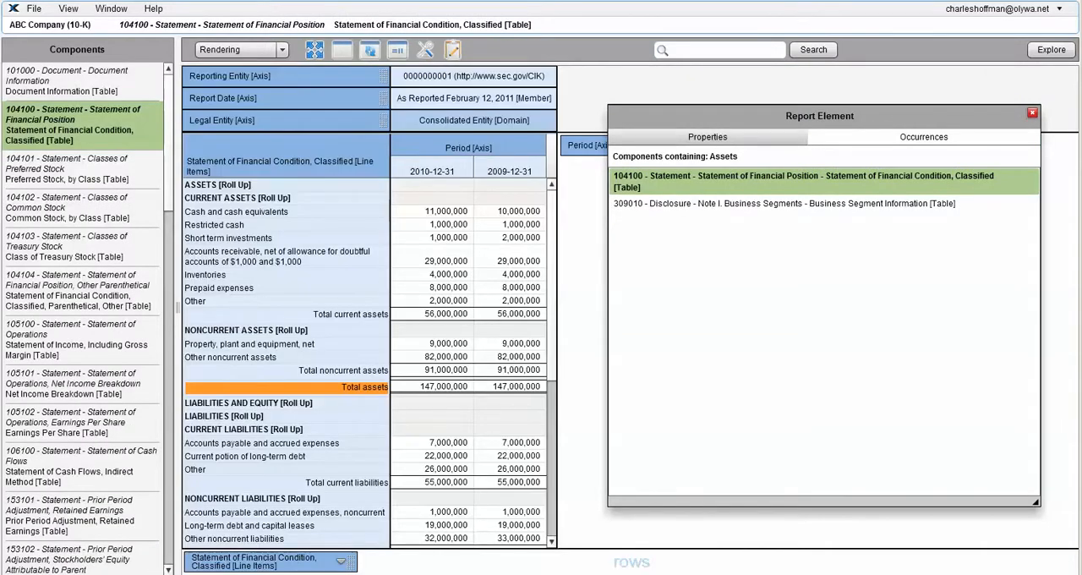
{"action": "left_click", "coordinate": [1031, 112]}
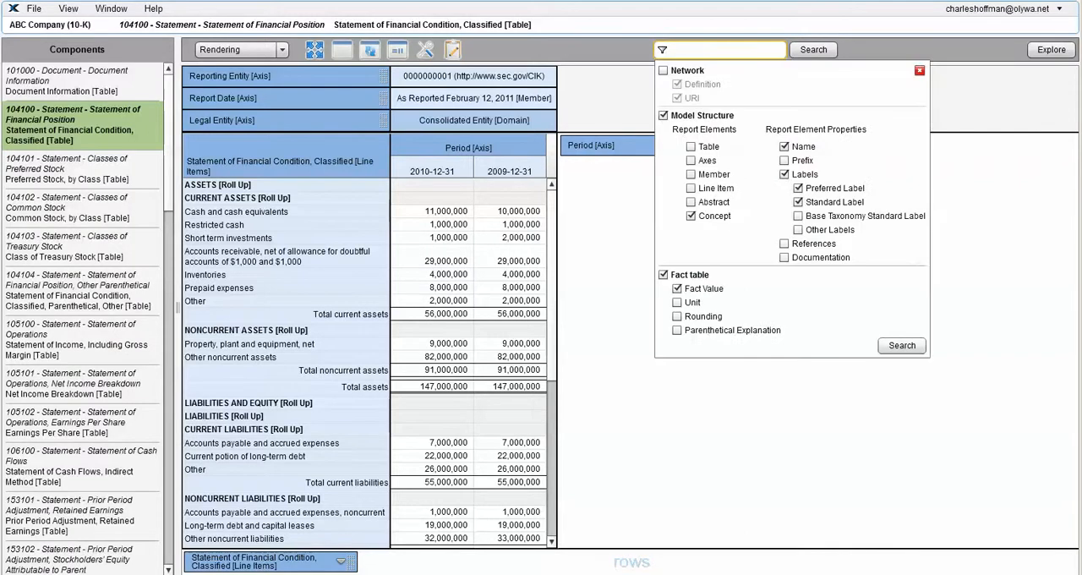
Enter Assets as the search term with concept, name, label and fact value scope
{"action": "left_click", "coordinate": [718, 49]}
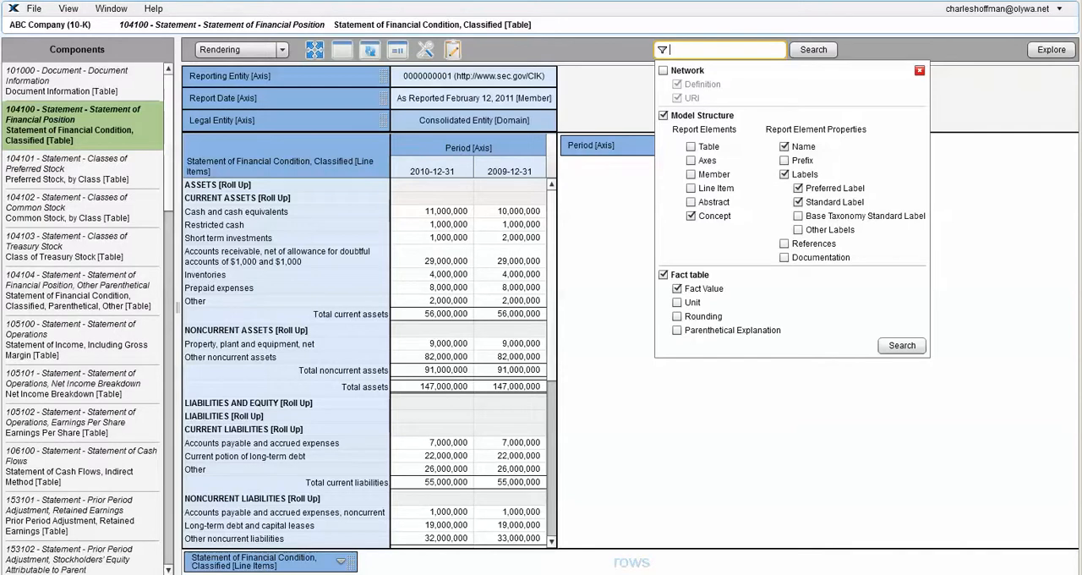
{"action": "type", "text": "A"}
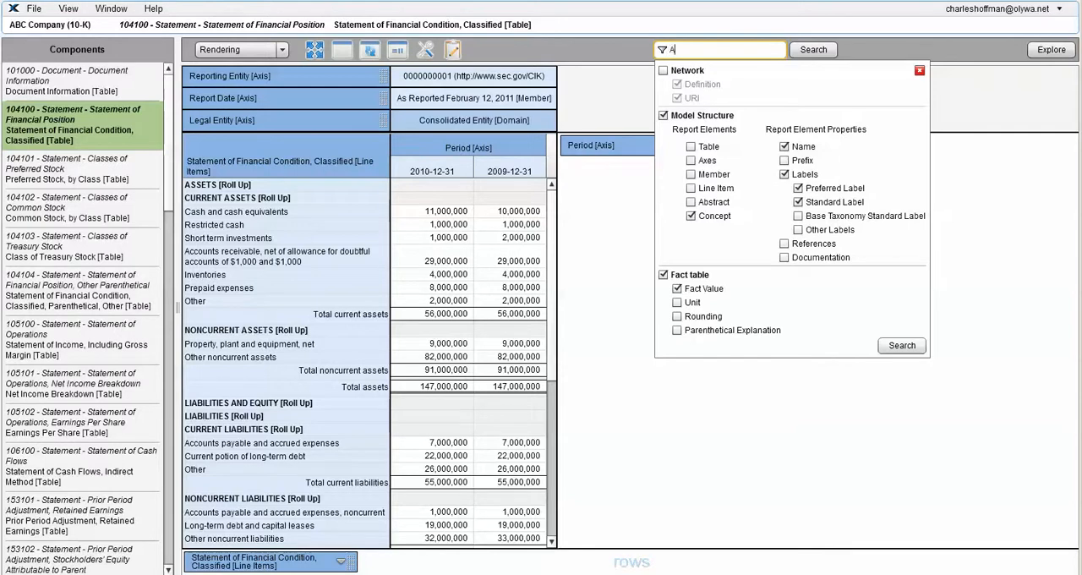
{"action": "type", "text": "ssets"}
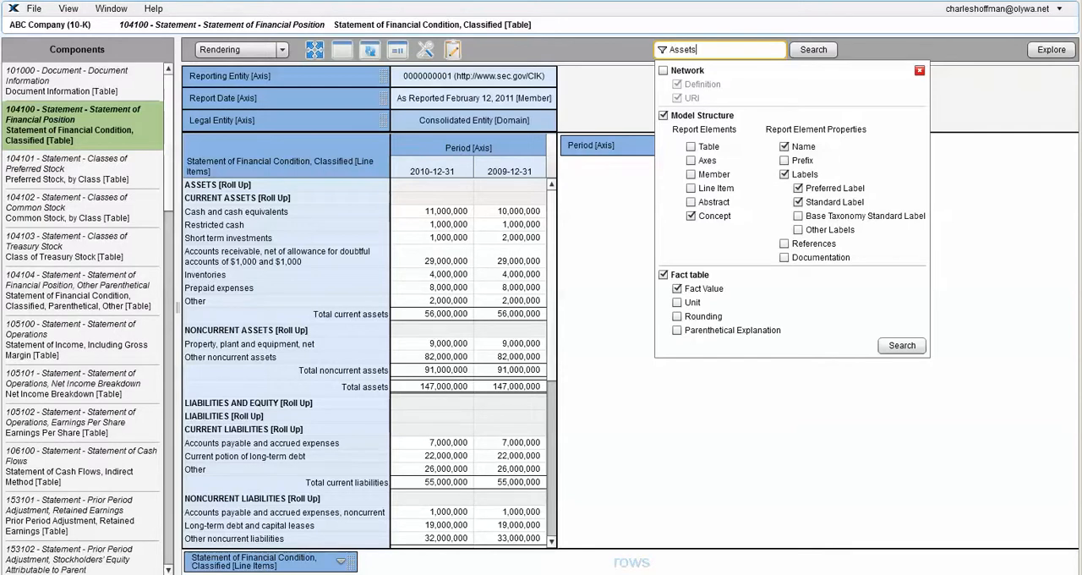
Run the Assets search and step through its matches: Other Assets Current, Assets Current, Noncurrent, disposition gain, nonmonetary basis
{"action": "left_click", "coordinate": [811, 49]}
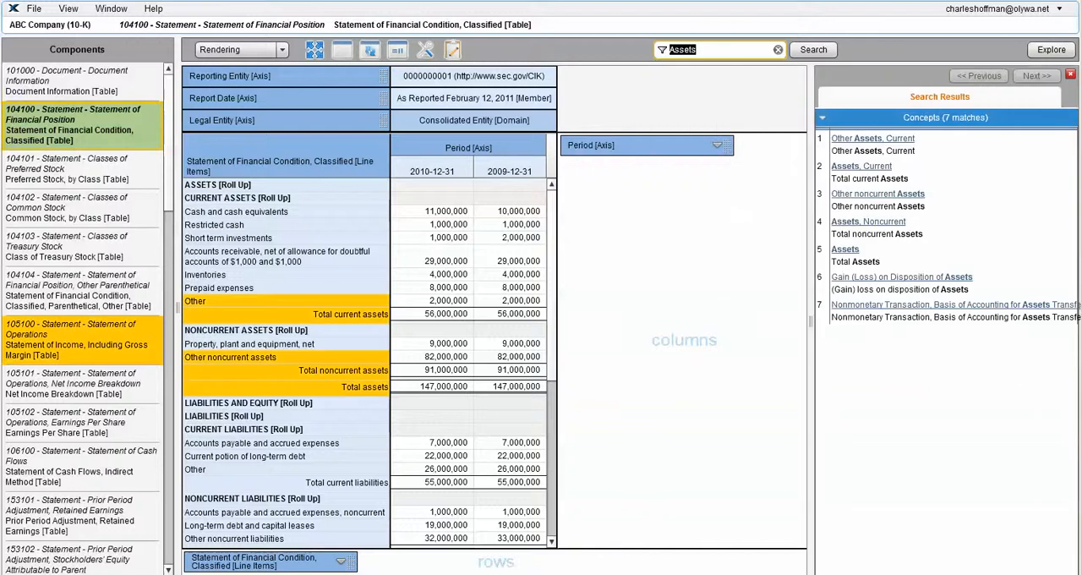
{"action": "left_click", "coordinate": [872, 139]}
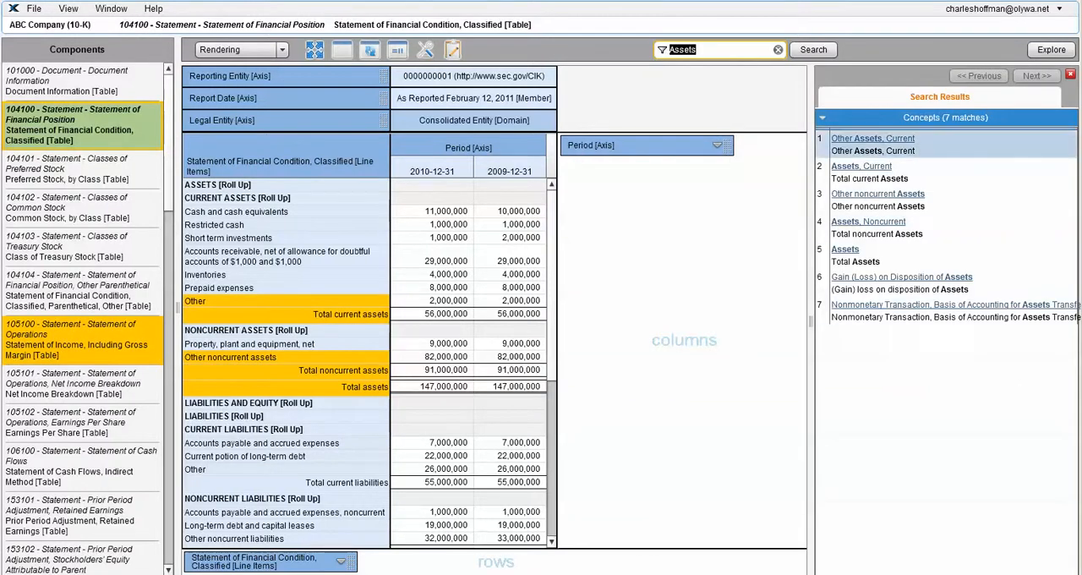
{"action": "left_click", "coordinate": [860, 165]}
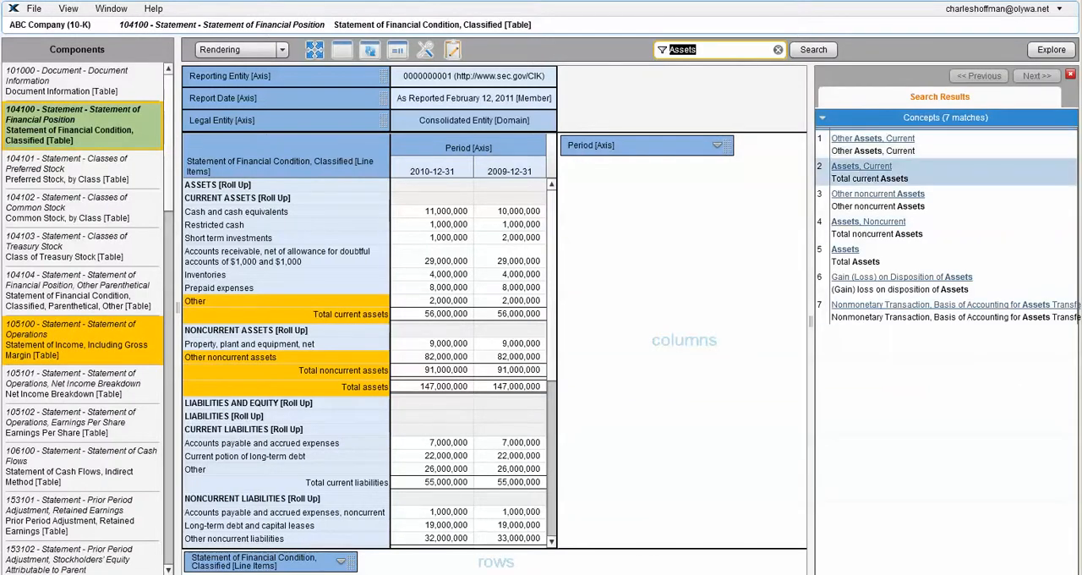
{"action": "left_click", "coordinate": [869, 221]}
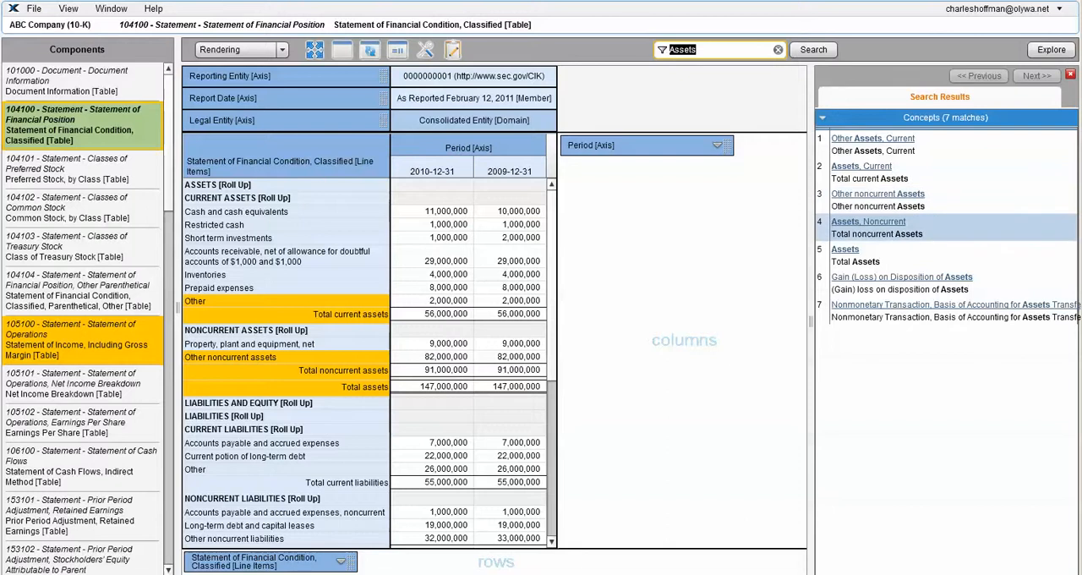
{"action": "left_click", "coordinate": [901, 282]}
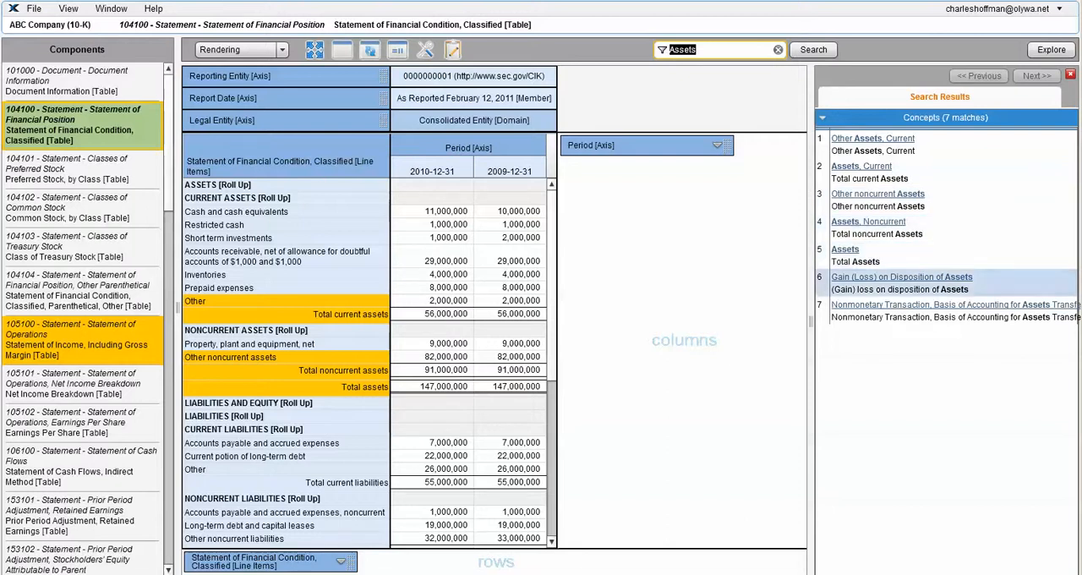
{"action": "left_click", "coordinate": [946, 304]}
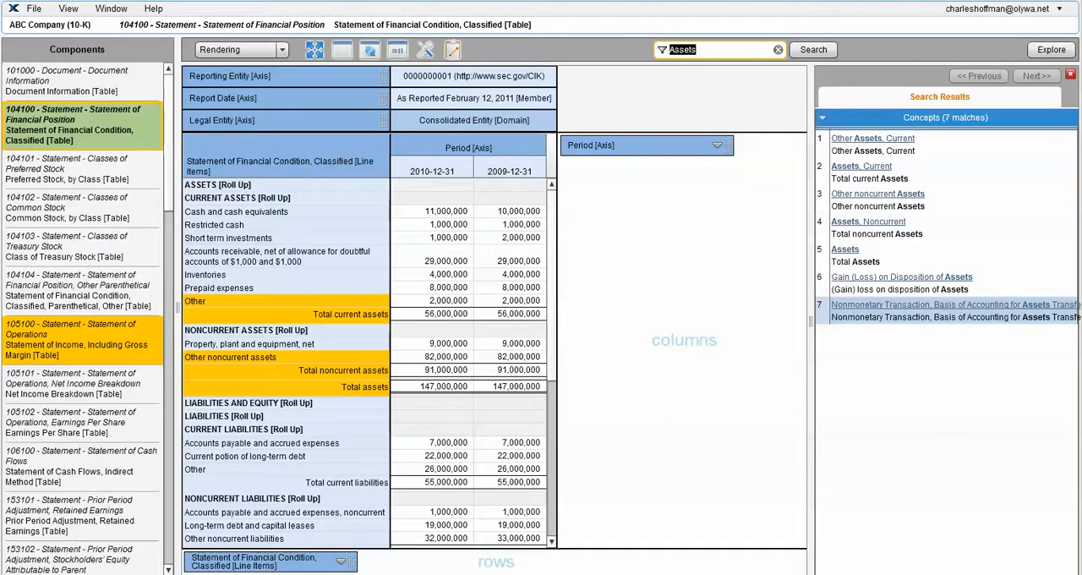
Open the nonmonetary note and income statement matches, return to Total assets in 104100, and show Report Elements
{"action": "left_click", "coordinate": [947, 304]}
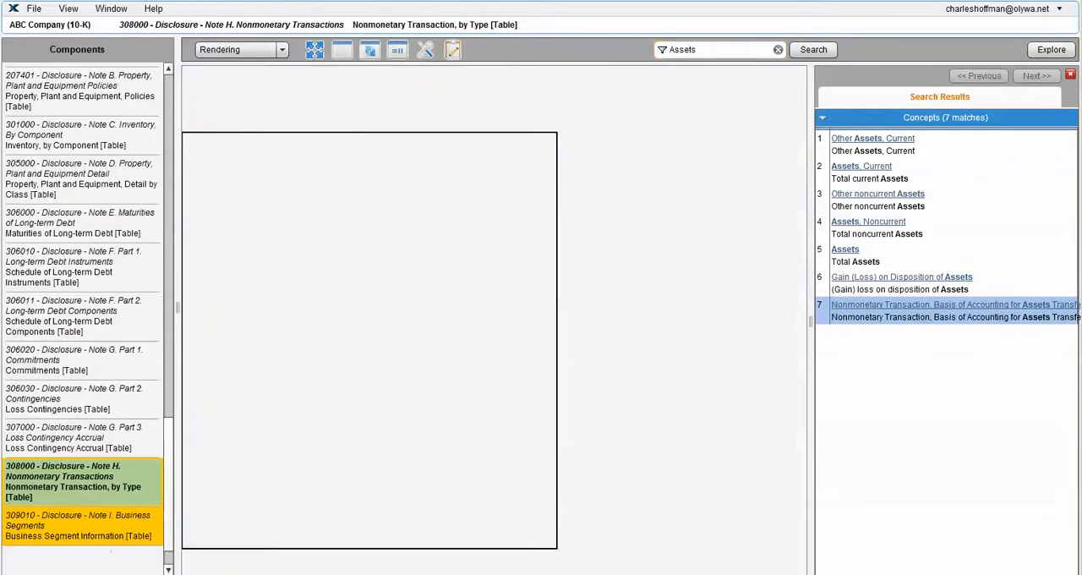
{"action": "left_click", "coordinate": [899, 277]}
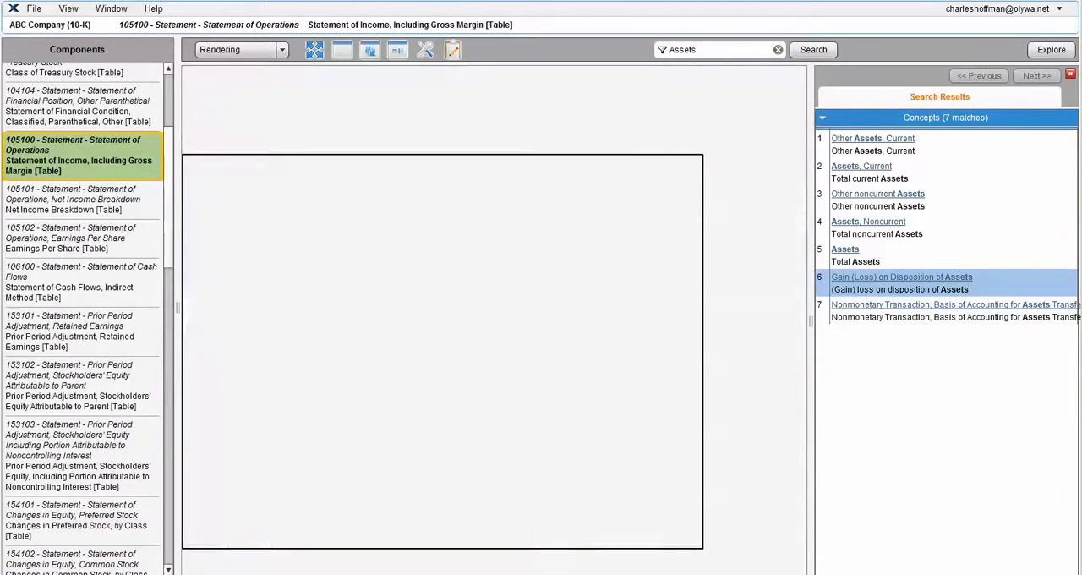
{"action": "left_click", "coordinate": [76, 125]}
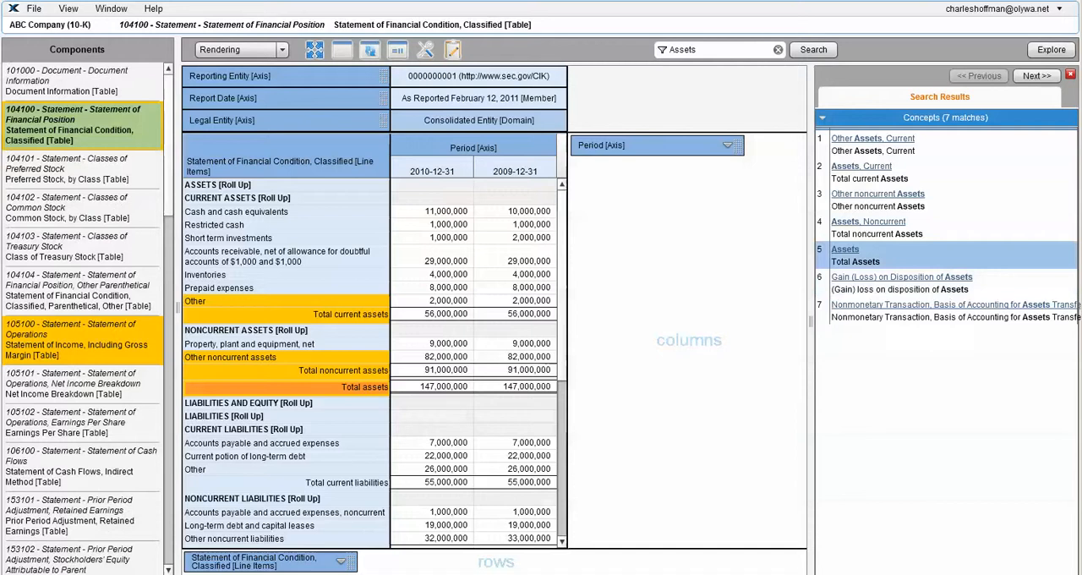
{"action": "left_click", "coordinate": [869, 222]}
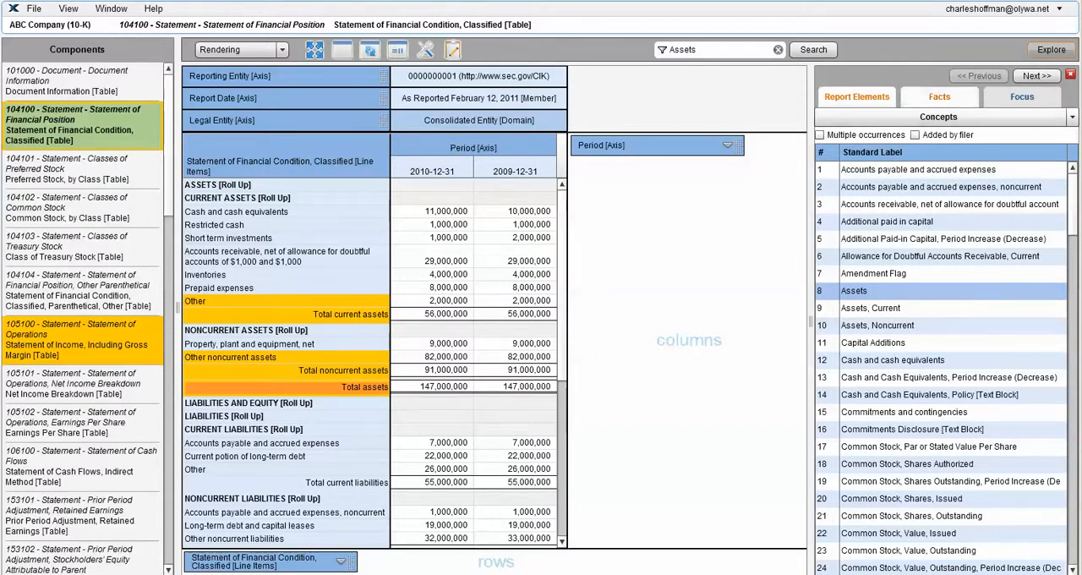
List the statement's Facts and the filing's Axes report elements, then close the Explore panel
{"action": "left_click", "coordinate": [937, 96]}
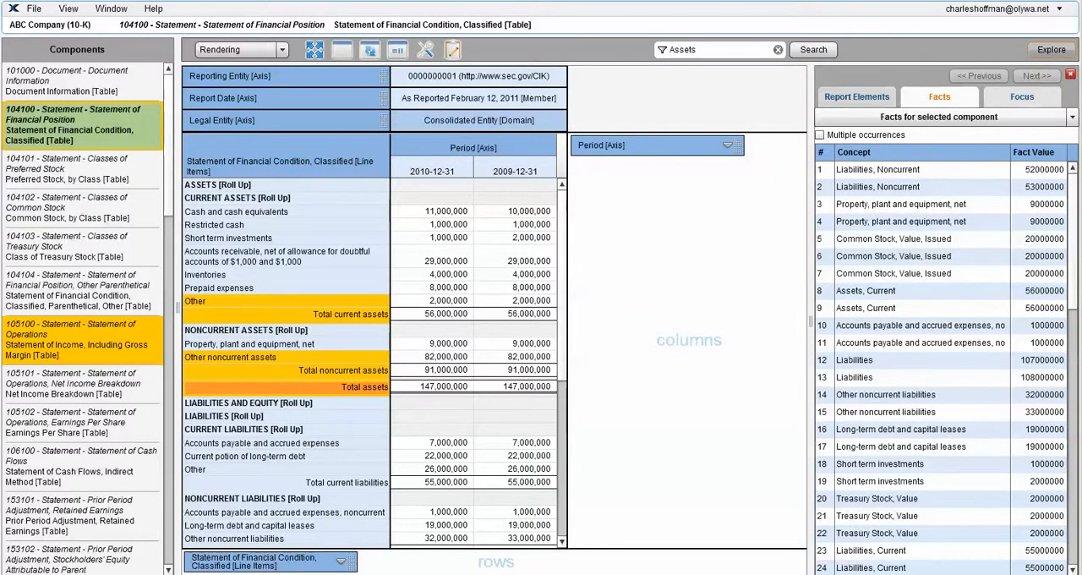
{"action": "left_click", "coordinate": [1021, 96]}
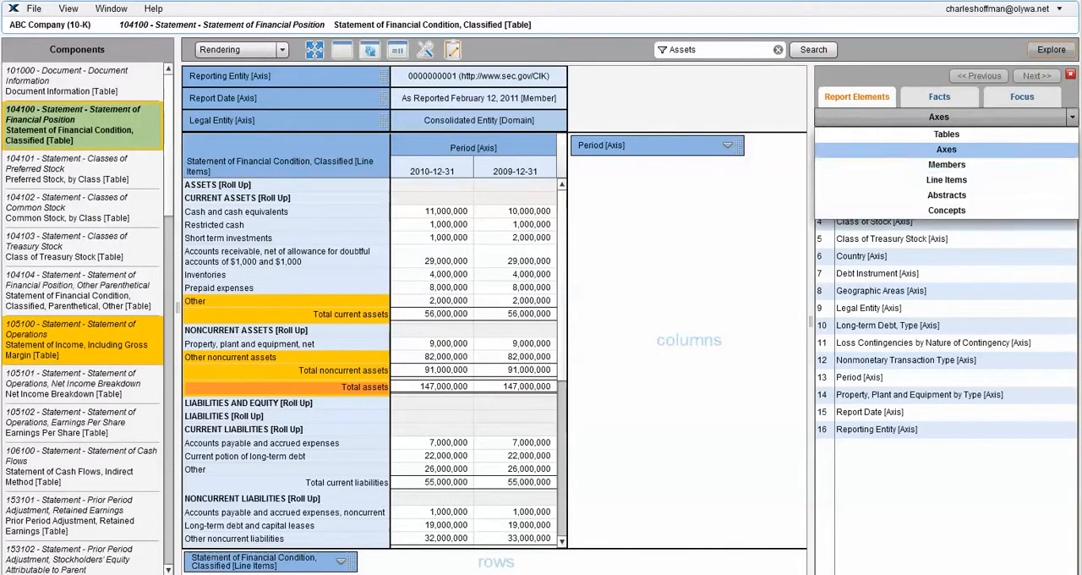
{"action": "left_click", "coordinate": [947, 164]}
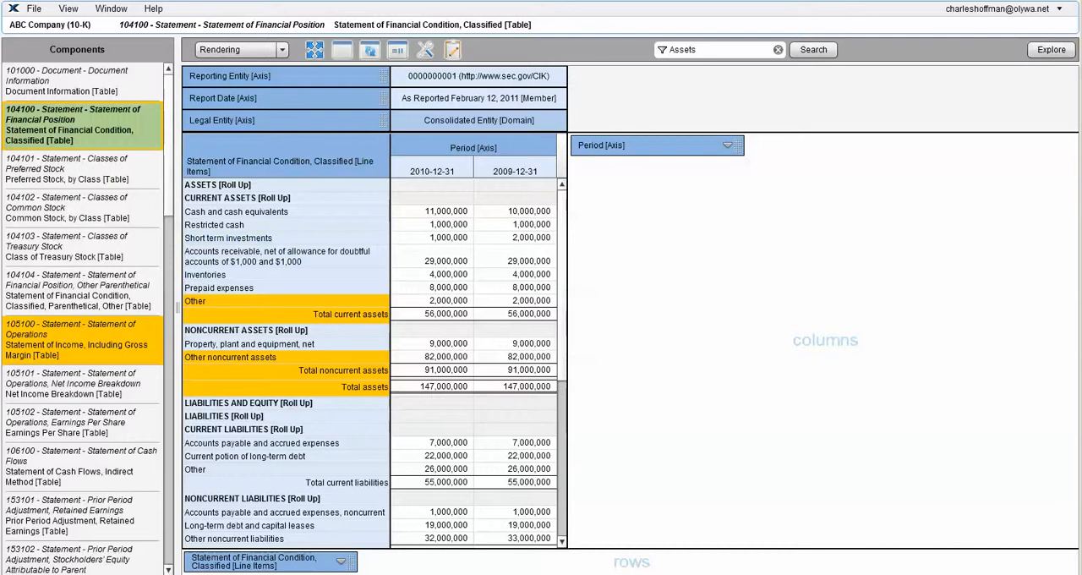
{"action": "left_click", "coordinate": [76, 81]}
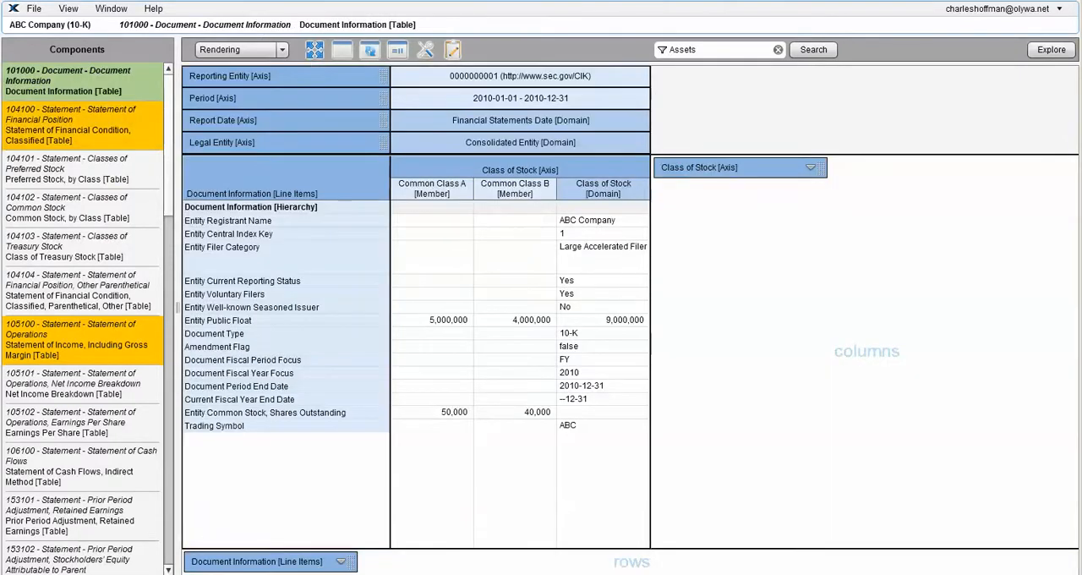
{"action": "left_click", "coordinate": [66, 169]}
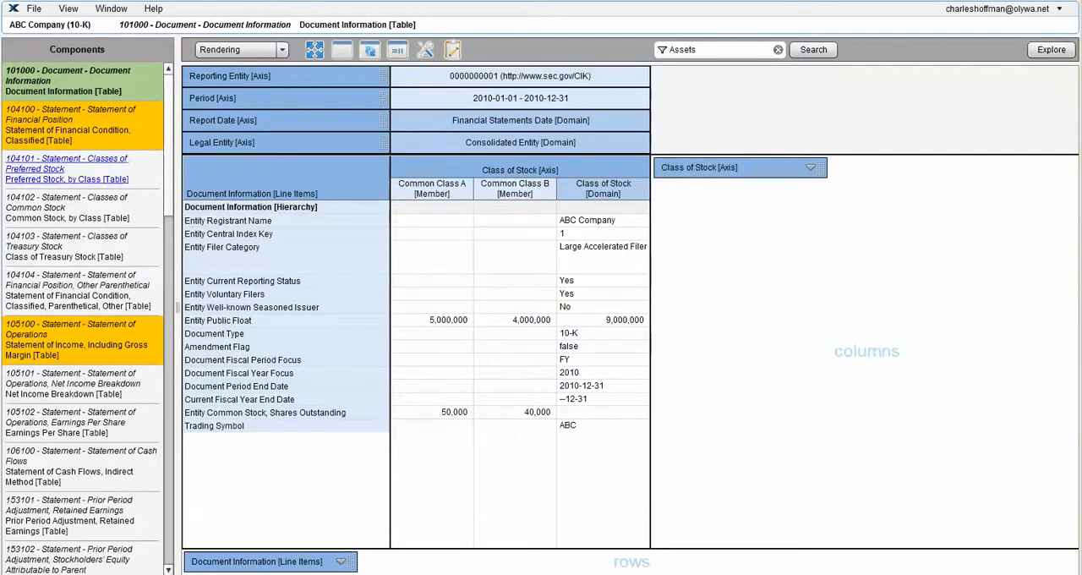
{"action": "left_click", "coordinate": [81, 125]}
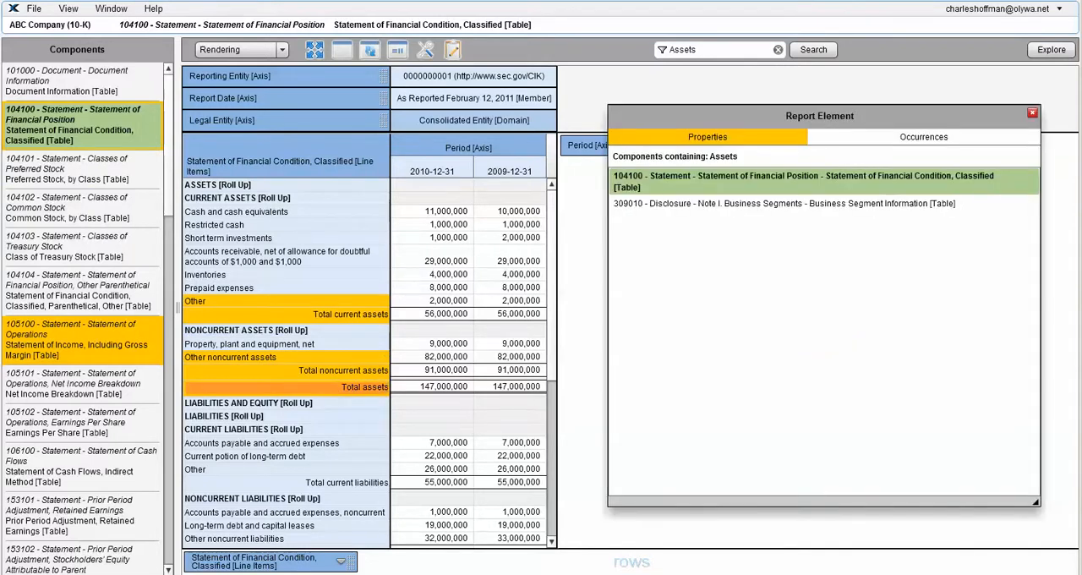
{"action": "left_click", "coordinate": [1031, 112]}
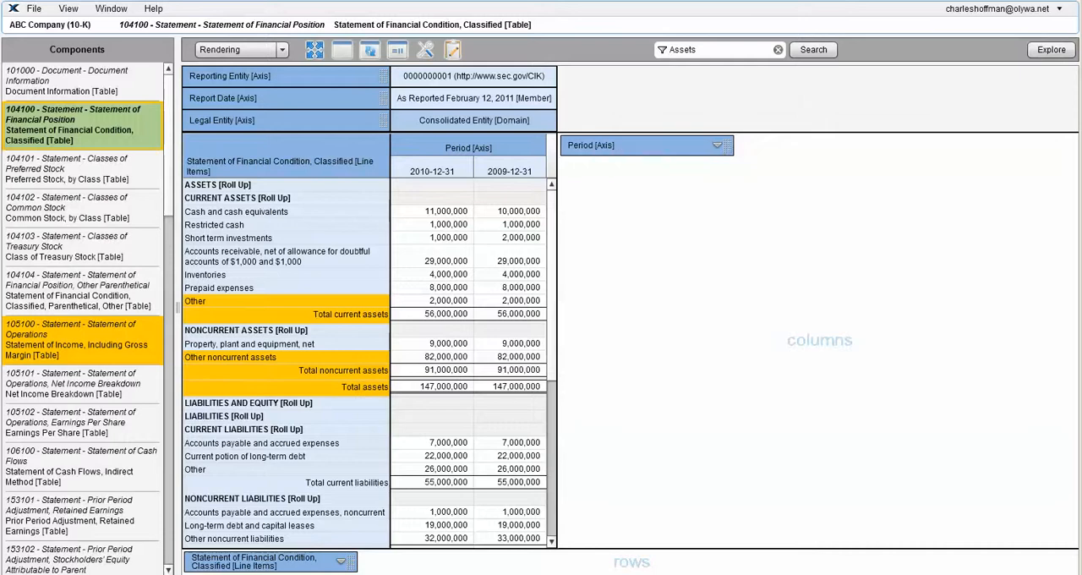